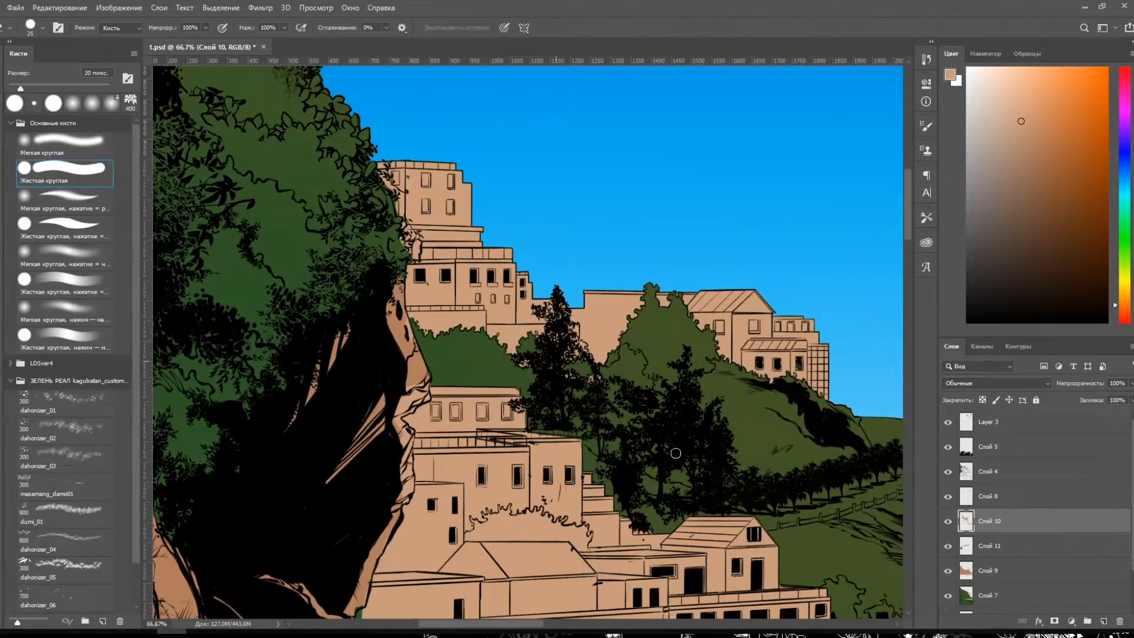
# Paint the cliffside houses with a flat sandy beige base colour under the line art
pyautogui.click(986, 594)
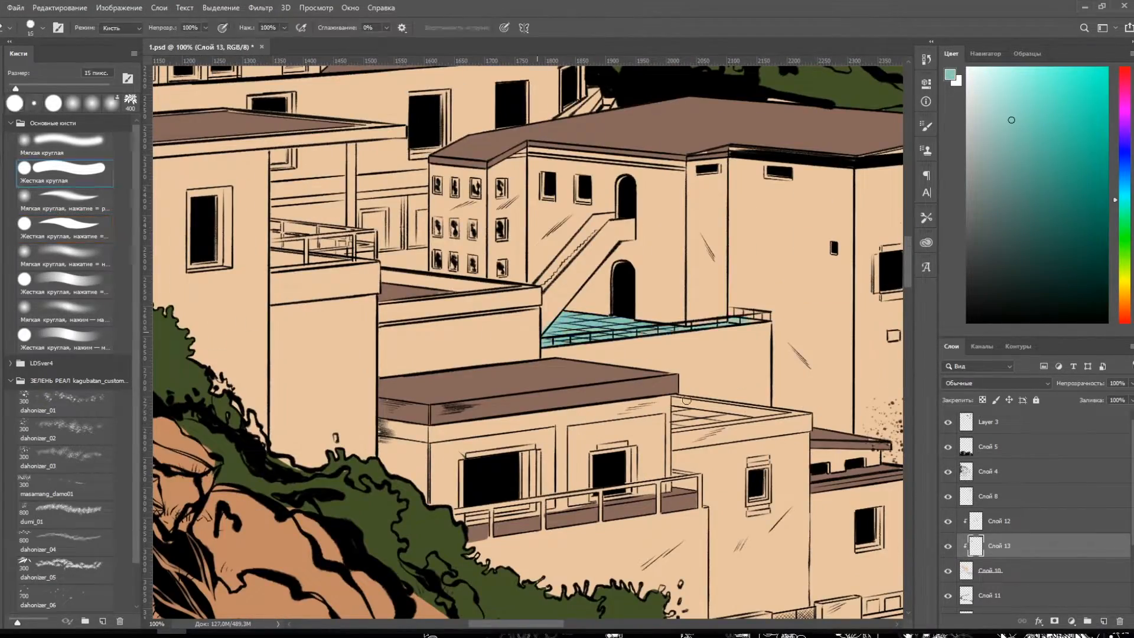
# Paint turquoise water into the rooftop pools and brick-red panels onto the bell tower
pyautogui.click(998, 520)
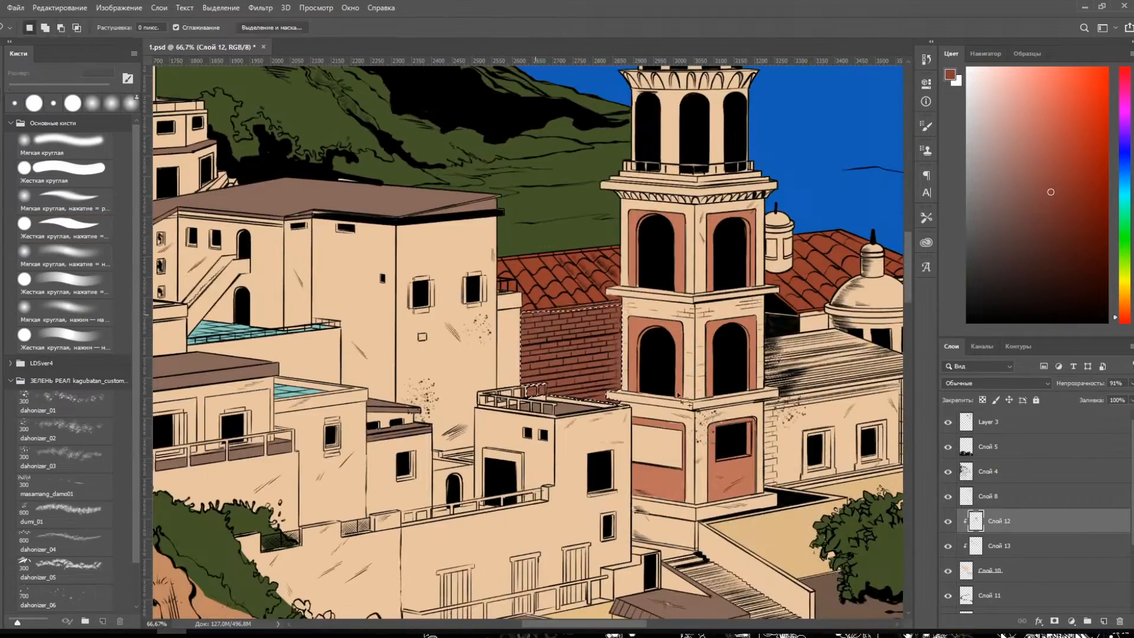
pyautogui.click(997, 545)
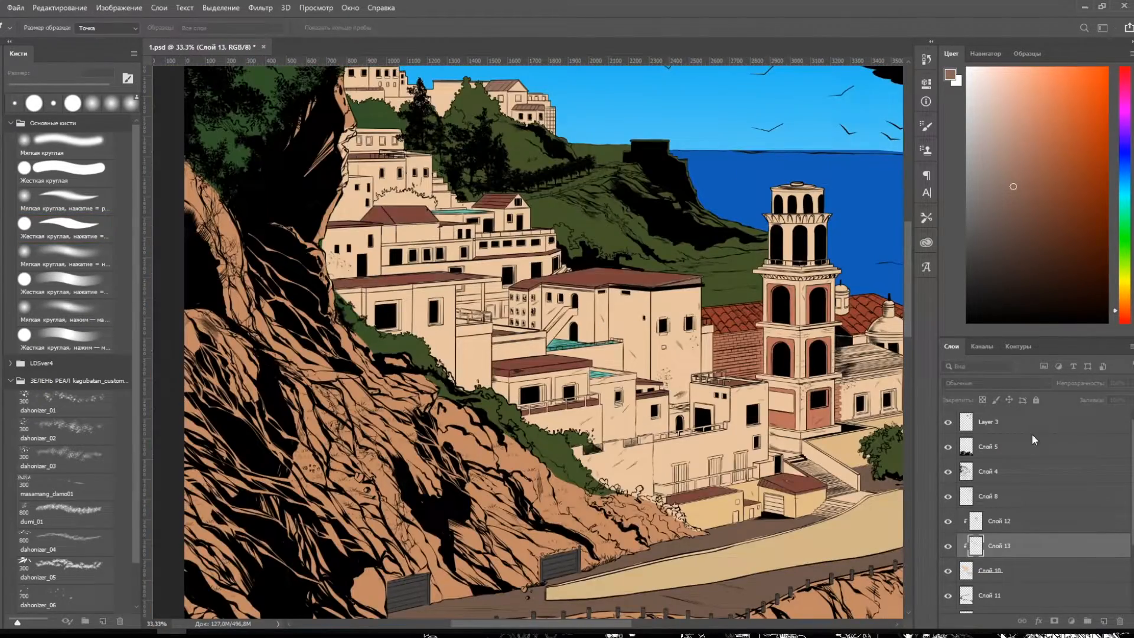